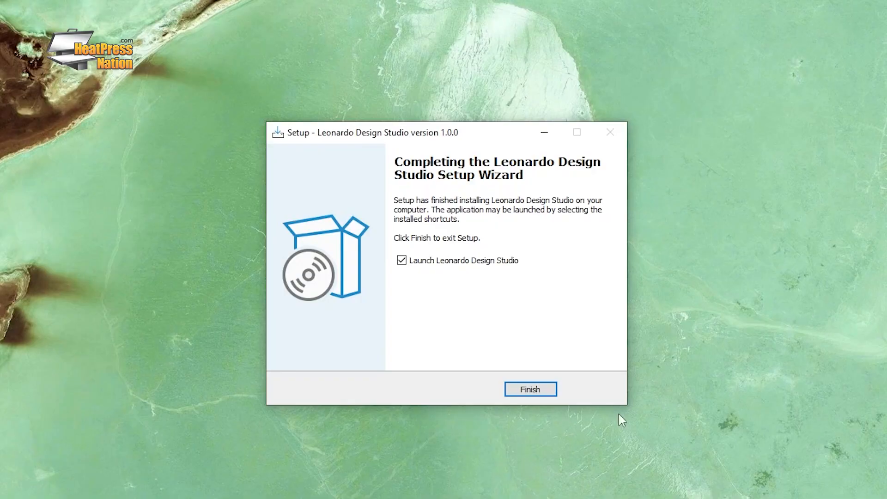
# Finish the setup wizard with launch checked so Leonardo Design Studio opens
pyautogui.click(530, 389)
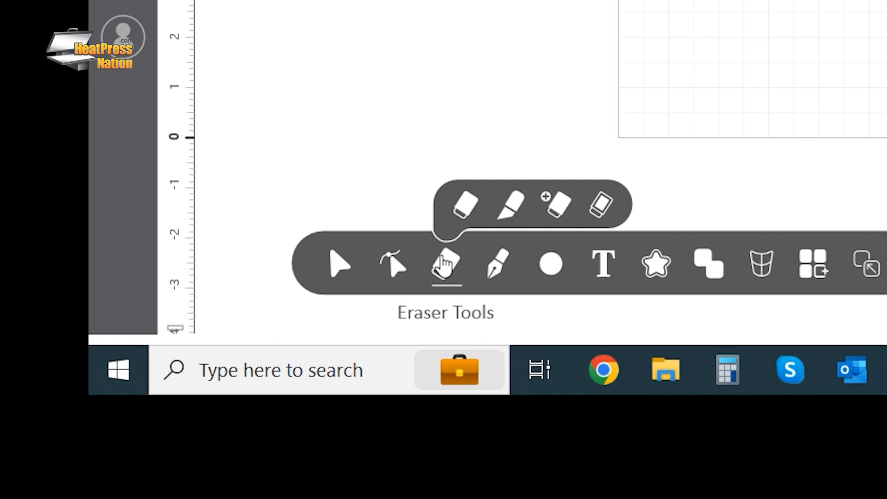
pyautogui.moveTo(453, 235)
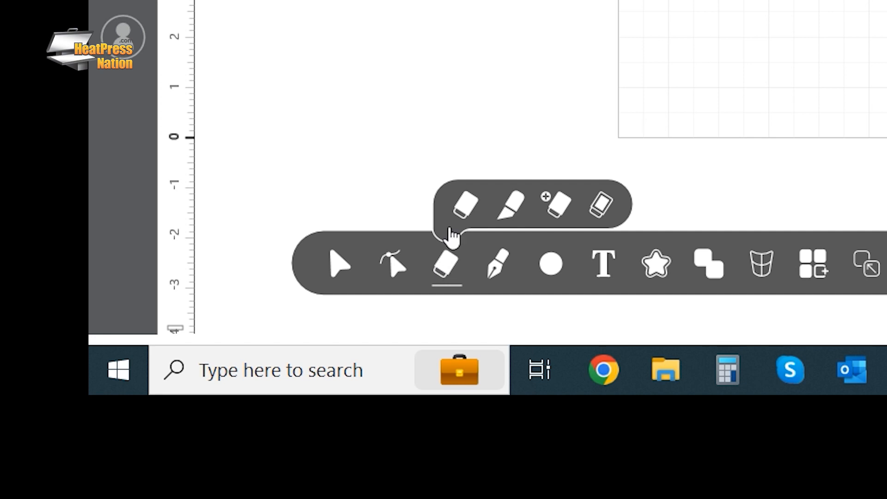
pyautogui.moveTo(464, 206)
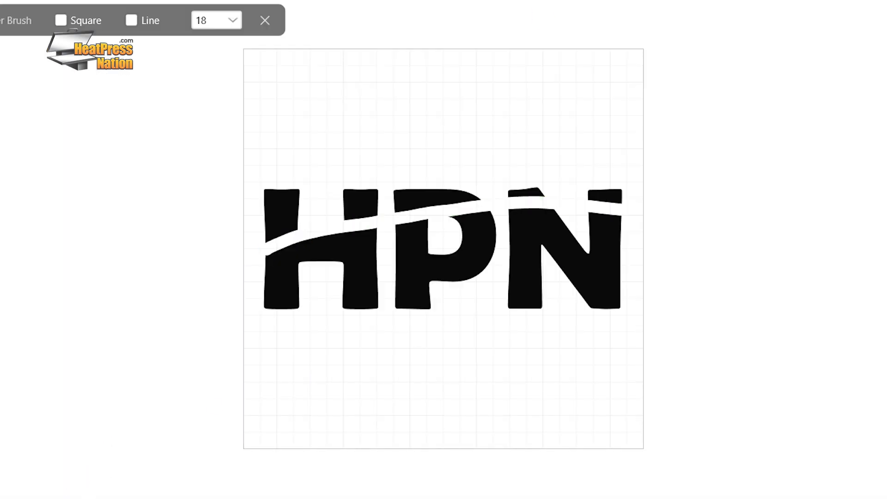
# Erase a curved band through the HPN letters with the Eraser Brush
pyautogui.click(264, 21)
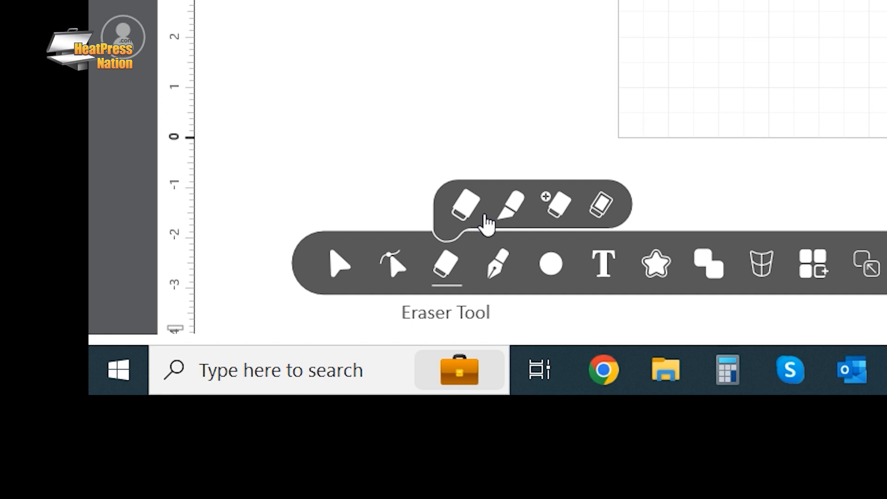
pyautogui.moveTo(509, 209)
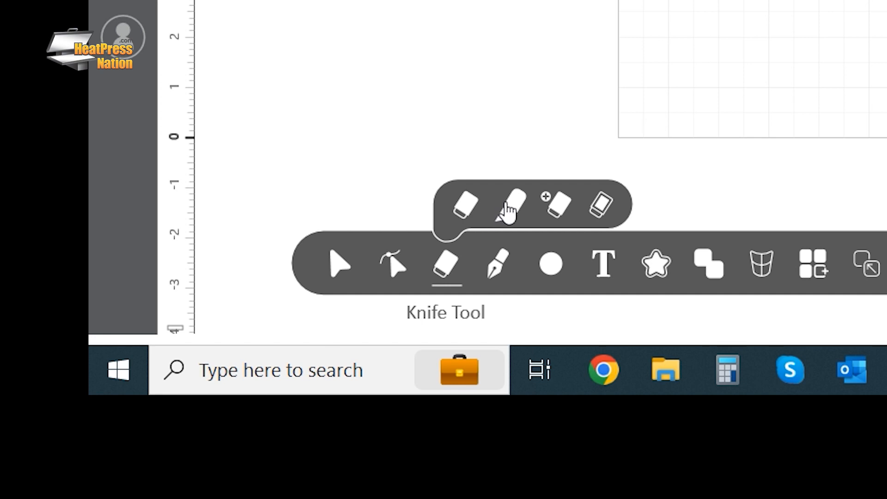
# Cut a straight horizontal knife line across the HPN letters
pyautogui.click(511, 204)
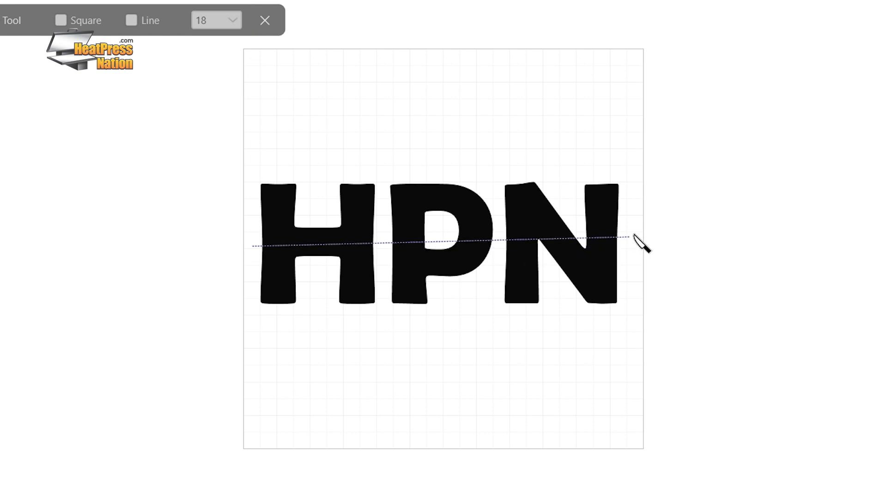
pyautogui.click(265, 19)
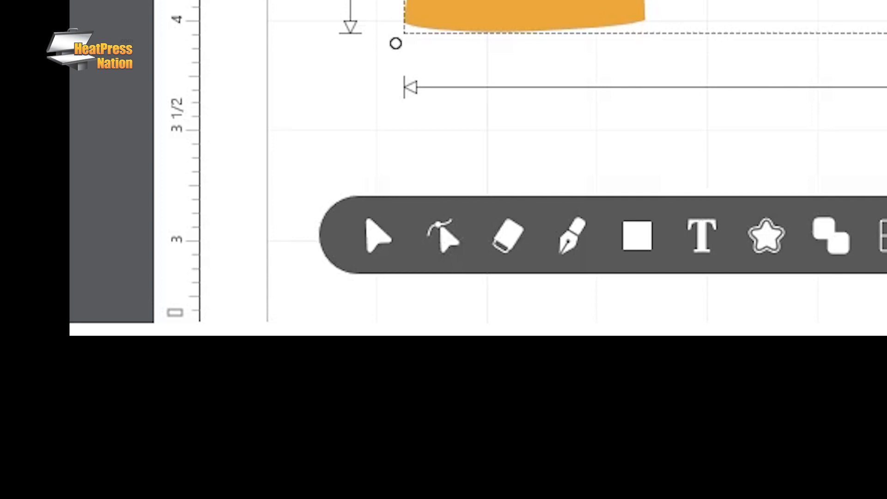
pyautogui.moveTo(443, 237)
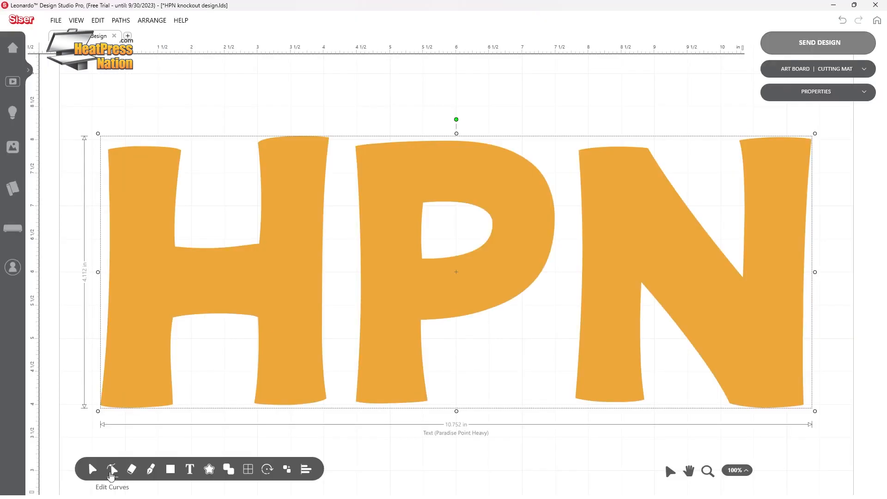
# Edit the HPN outlines and select the nodes at the top-left corner of the P
pyautogui.click(111, 469)
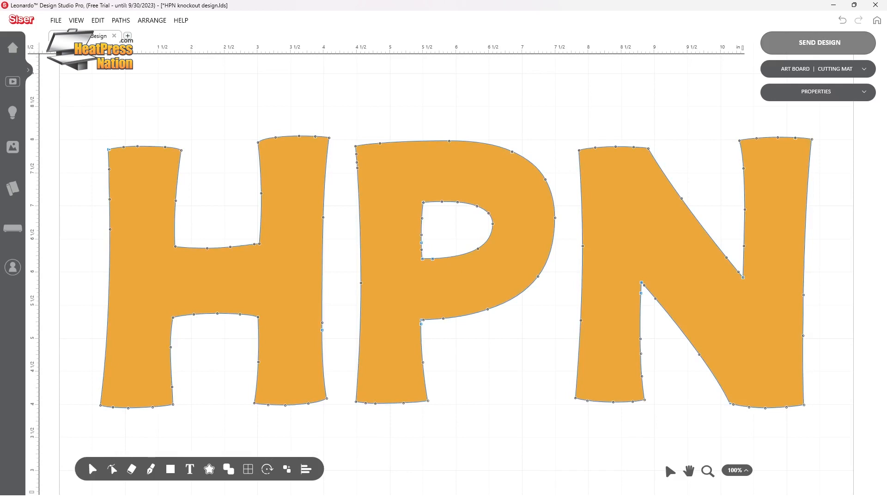
pyautogui.moveTo(432, 303)
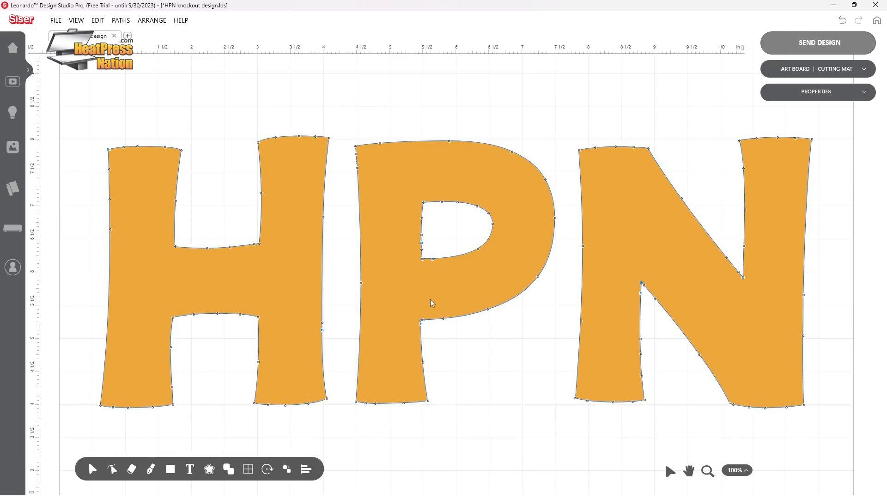
pyautogui.moveTo(424, 279)
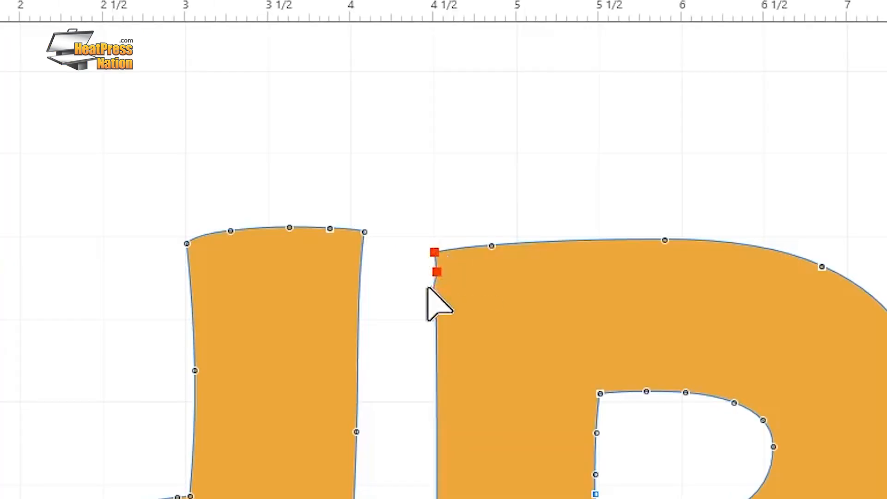
pyautogui.click(437, 272)
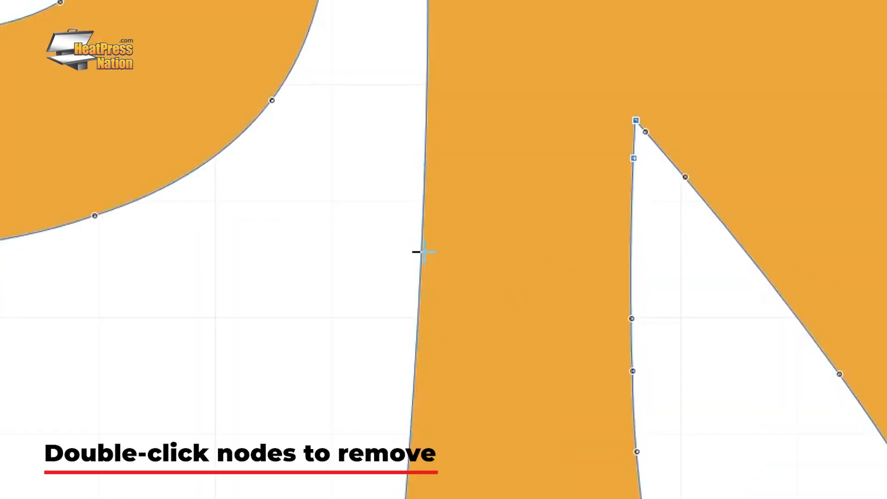
pyautogui.moveTo(445, 11)
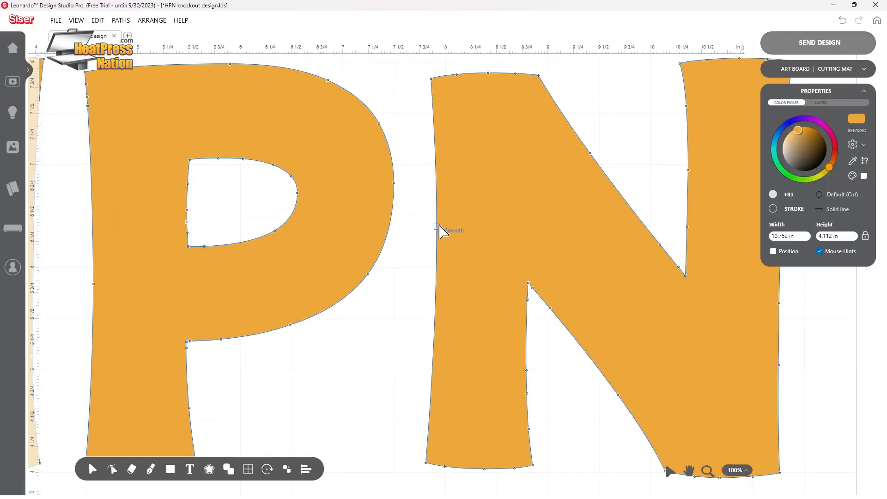
pyautogui.moveTo(430, 308)
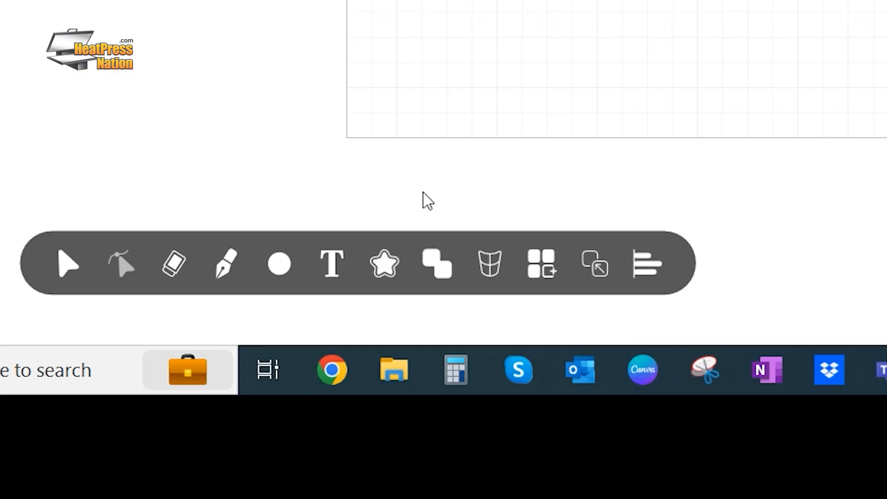
# Remove the front shape from the one behind it using Remove Front
pyautogui.click(436, 264)
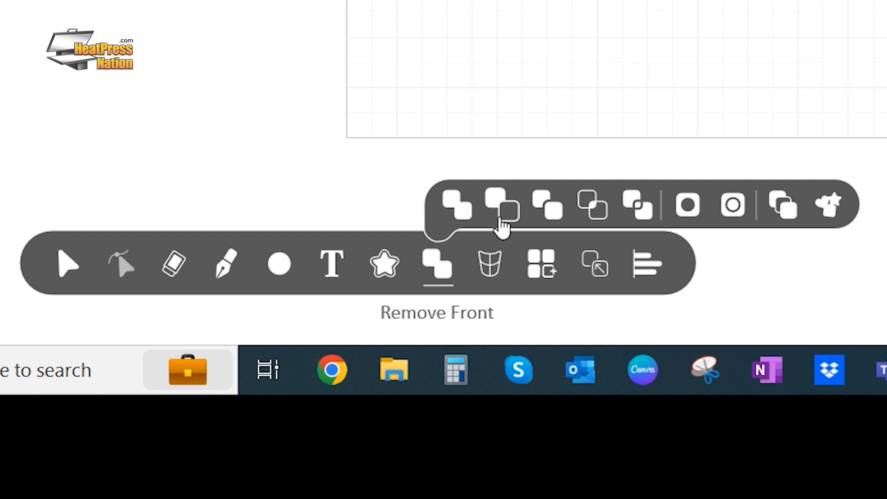
pyautogui.click(500, 205)
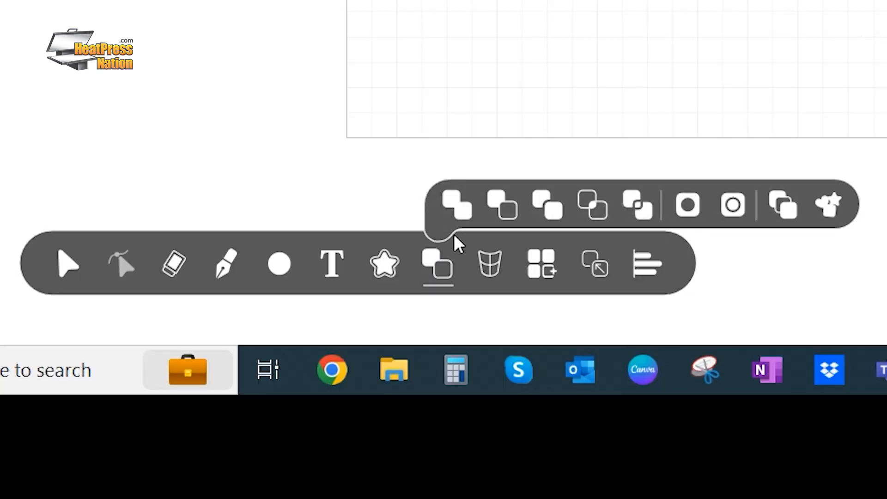
pyautogui.moveTo(546, 213)
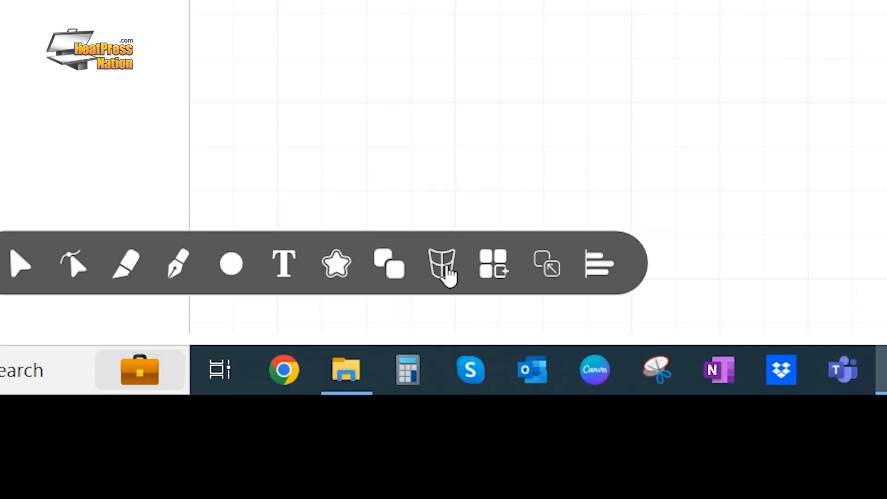
# Apply an envelope warp to Heat Press Nation and reshape the curve above the text
pyautogui.click(442, 264)
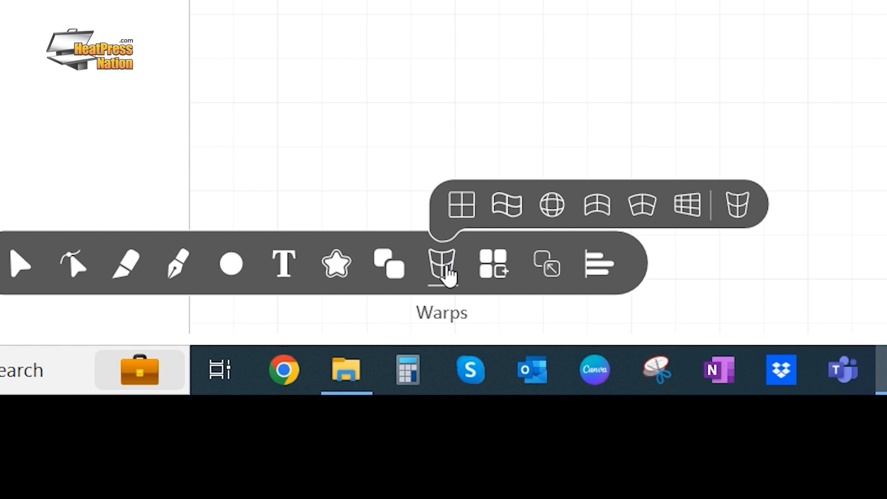
pyautogui.moveTo(460, 205)
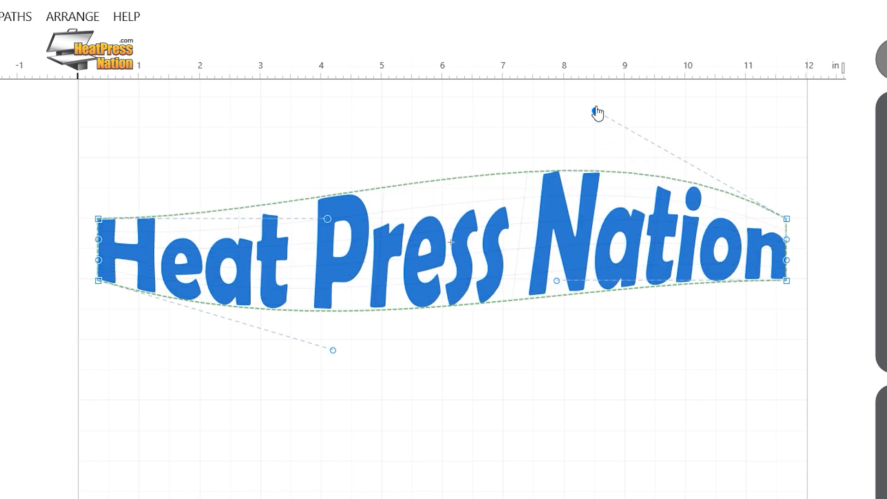
pyautogui.click(442, 263)
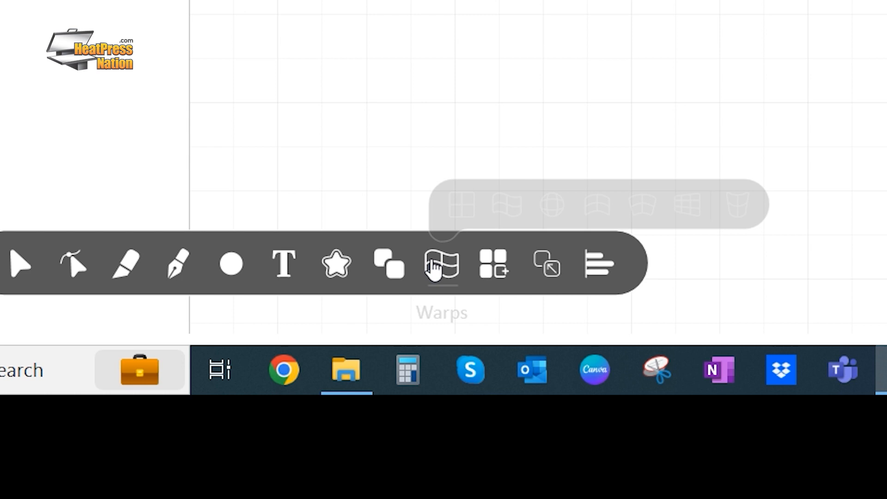
pyautogui.moveTo(551, 205)
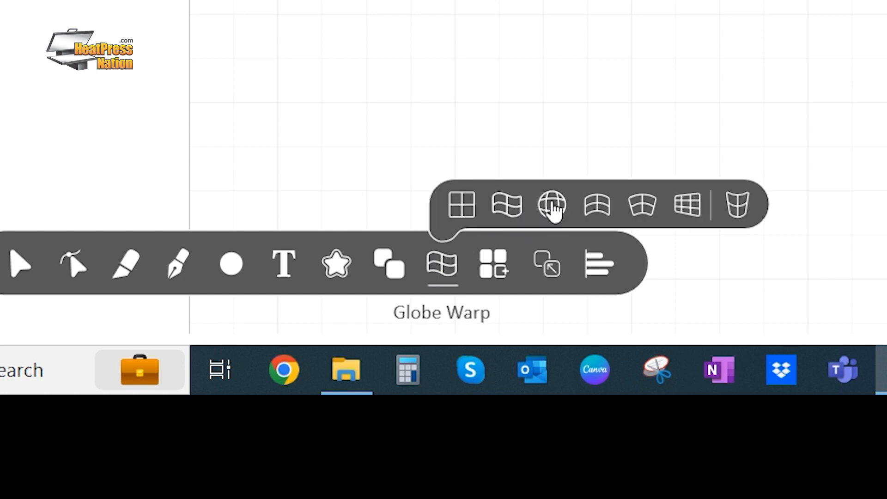
# Apply the Globe Warp to the lettering
pyautogui.click(550, 204)
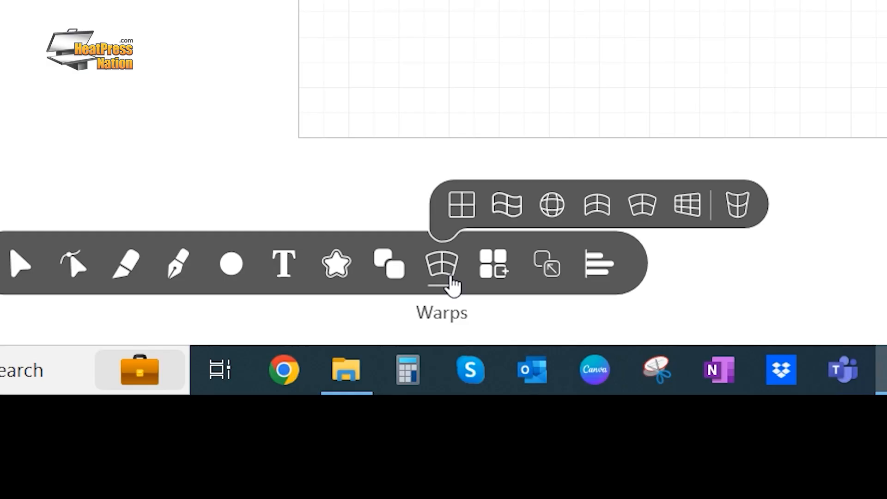
pyautogui.moveTo(687, 205)
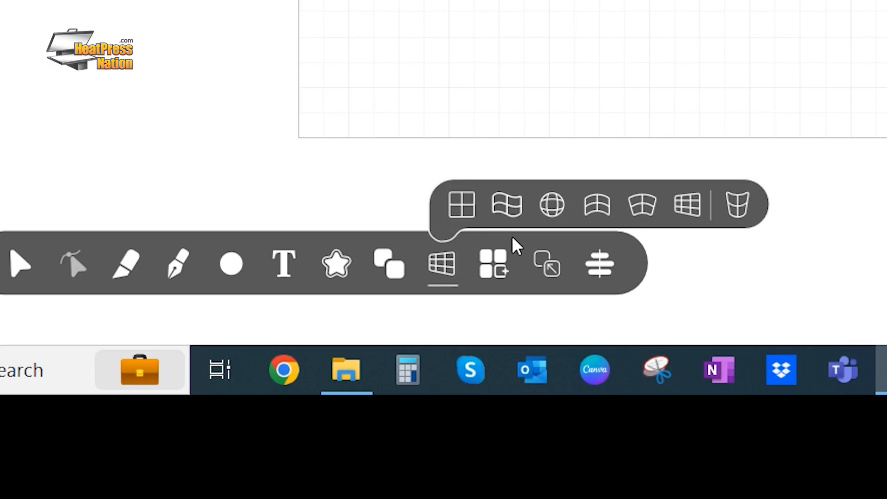
pyautogui.moveTo(737, 205)
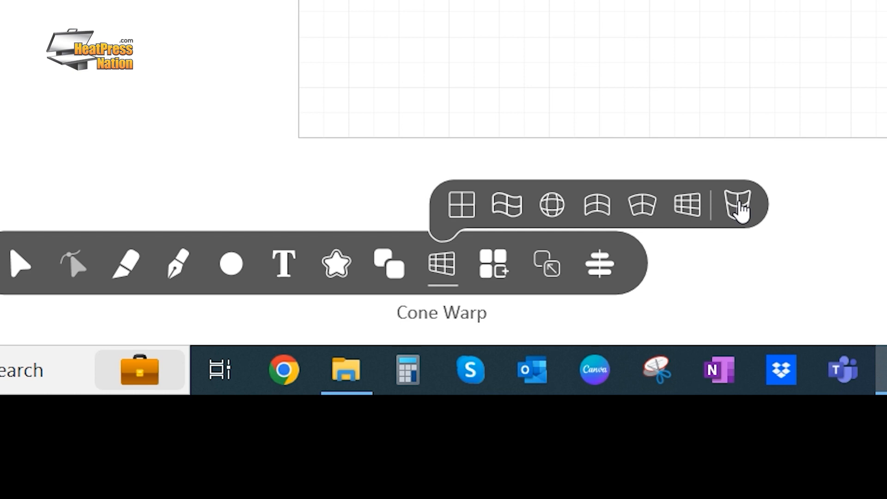
# Start the Cone Warp mockup and enlarge the tumbler's top diameter
pyautogui.click(738, 204)
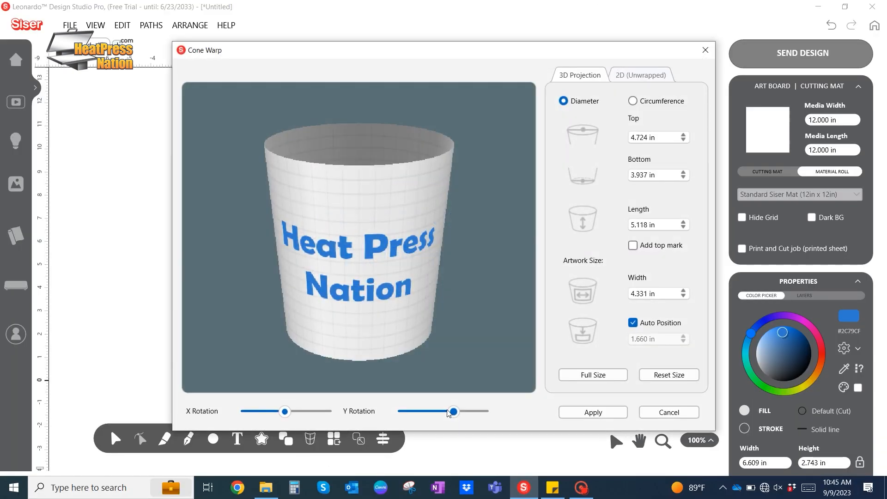
pyautogui.click(683, 135)
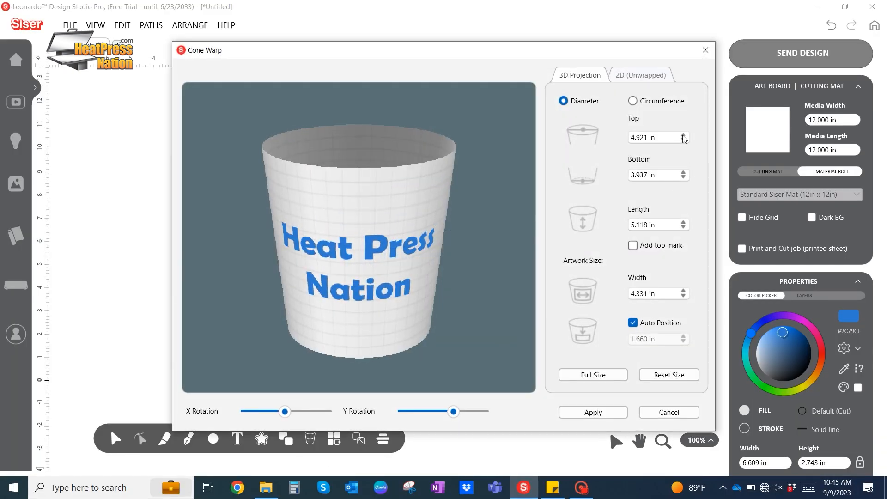
pyautogui.click(684, 134)
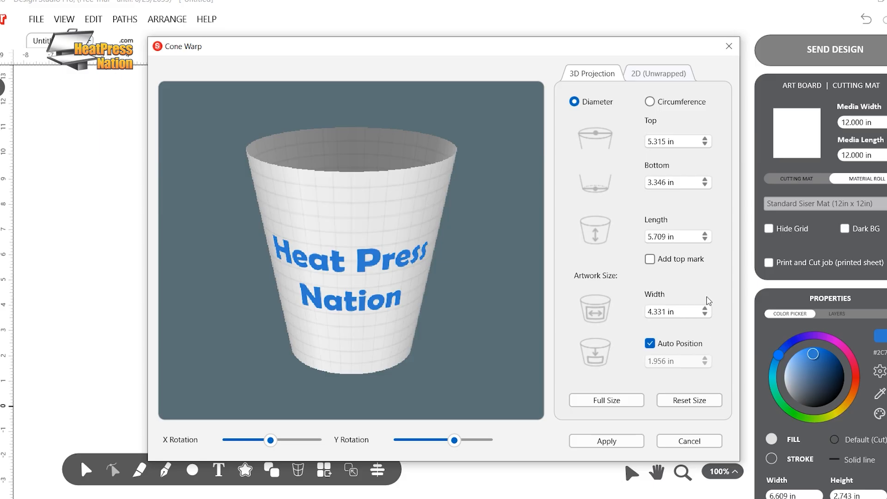
# Widen the Heat Press Nation artwork and show the 2D (Unwrapped) layout
pyautogui.click(704, 315)
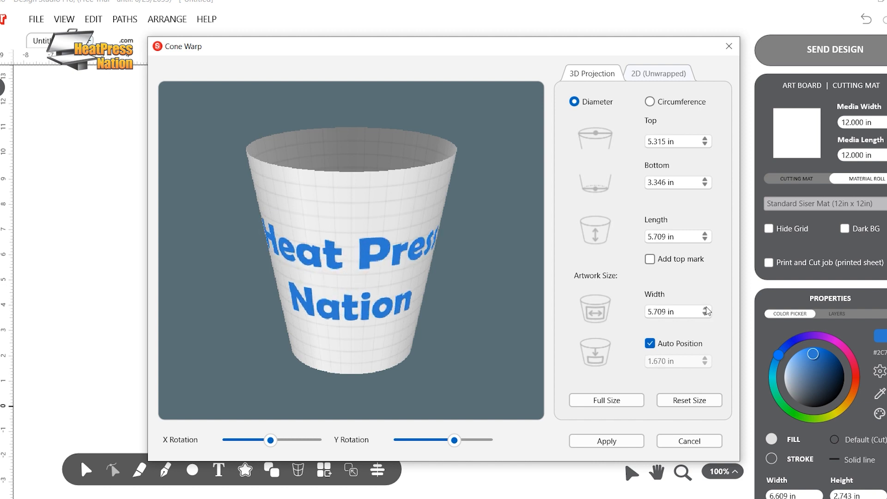
pyautogui.click(705, 307)
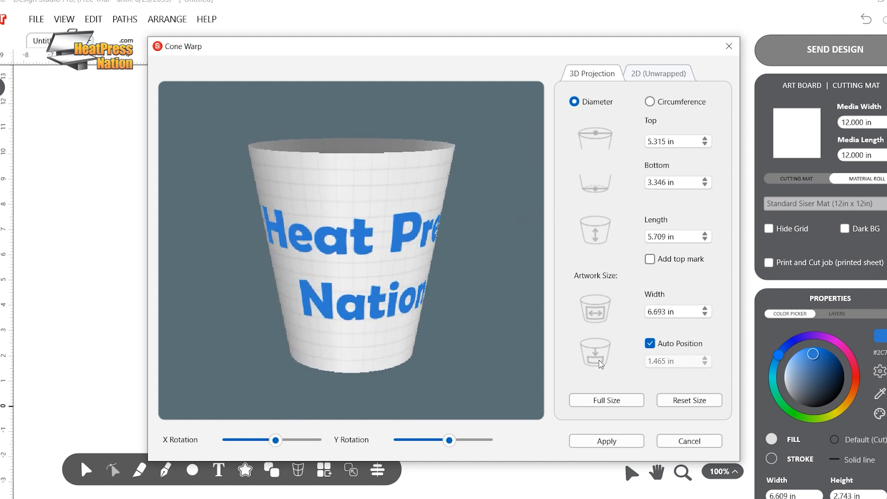
pyautogui.click(658, 74)
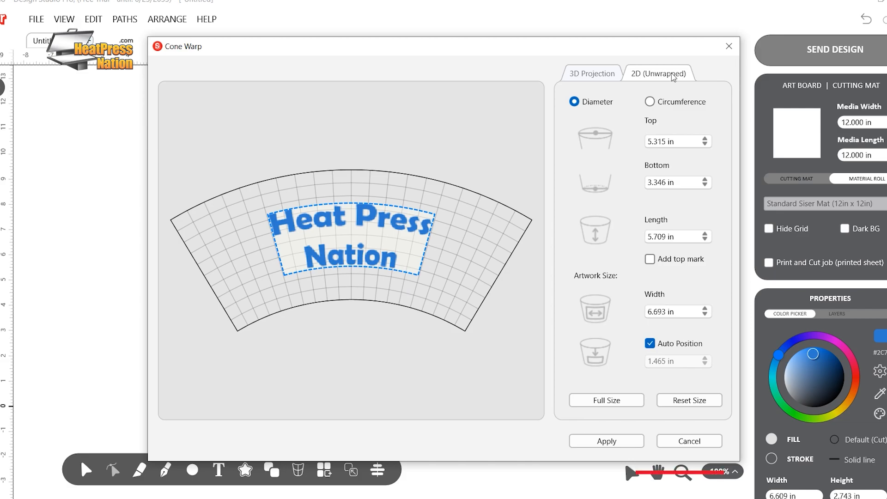